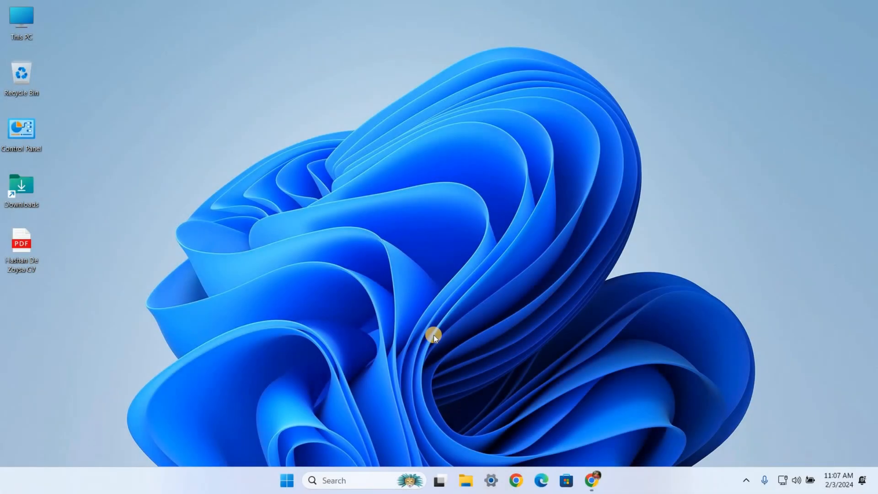
pyautogui.moveTo(592, 479)
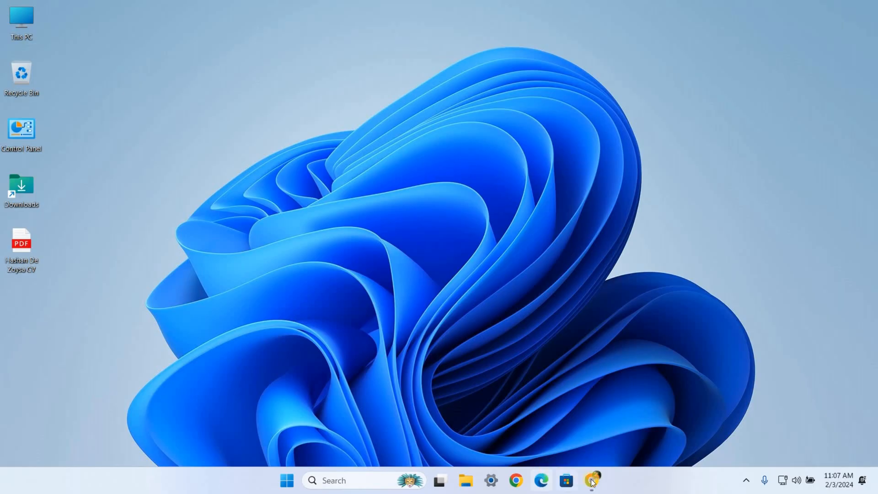
# - Restore the Chrome window showing the LinkedIn profile page from the taskbar
pyautogui.click(591, 480)
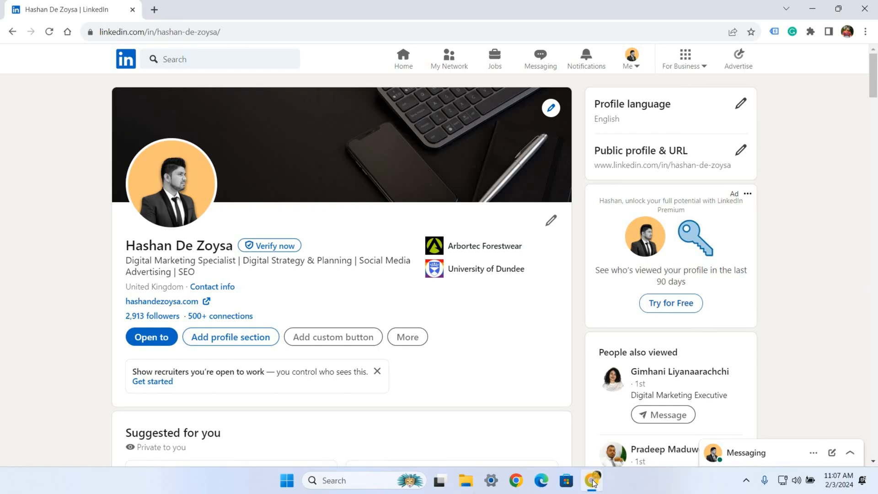
pyautogui.moveTo(627, 70)
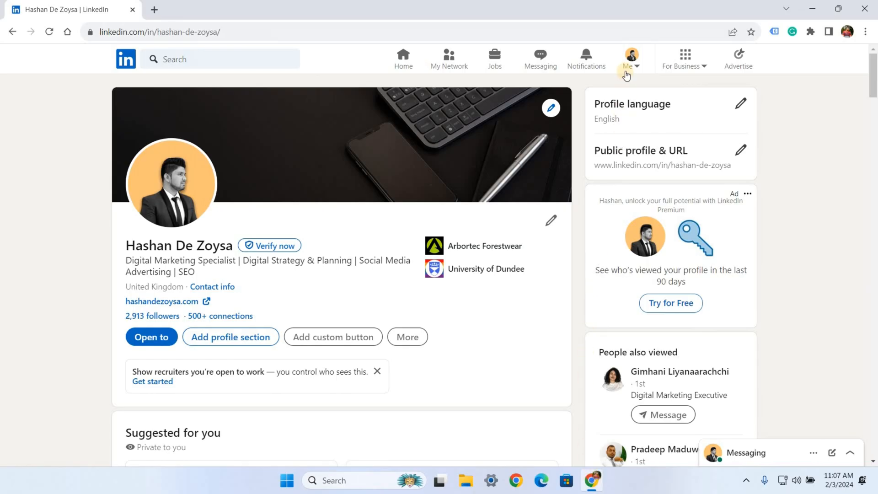
# - Go to Settings & Privacy through the Me menu
pyautogui.click(631, 56)
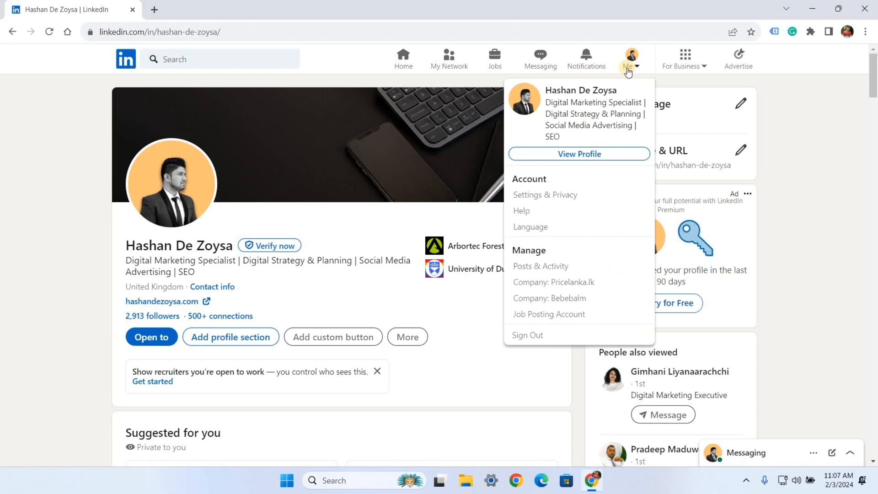
pyautogui.moveTo(576, 172)
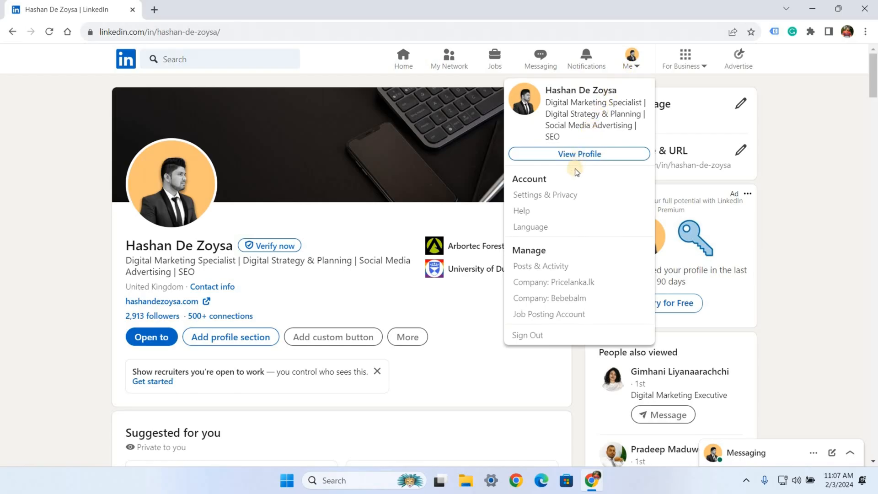
pyautogui.moveTo(544, 195)
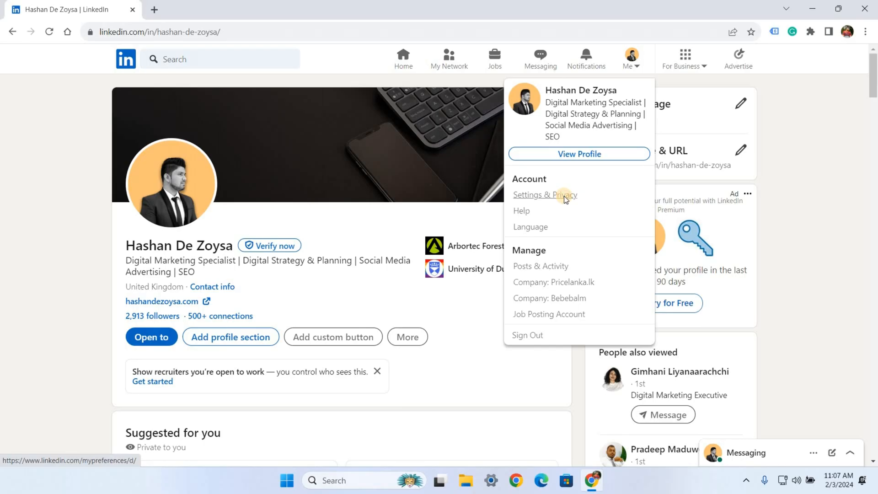
pyautogui.click(545, 194)
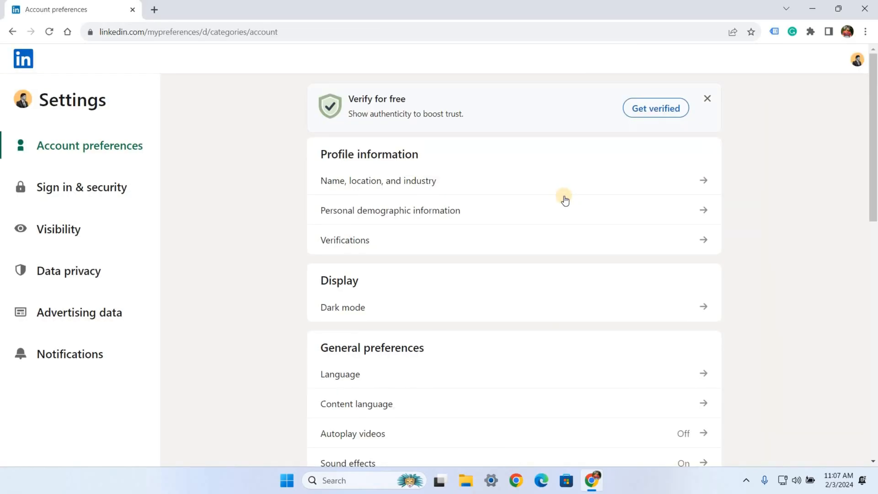
pyautogui.moveTo(85, 232)
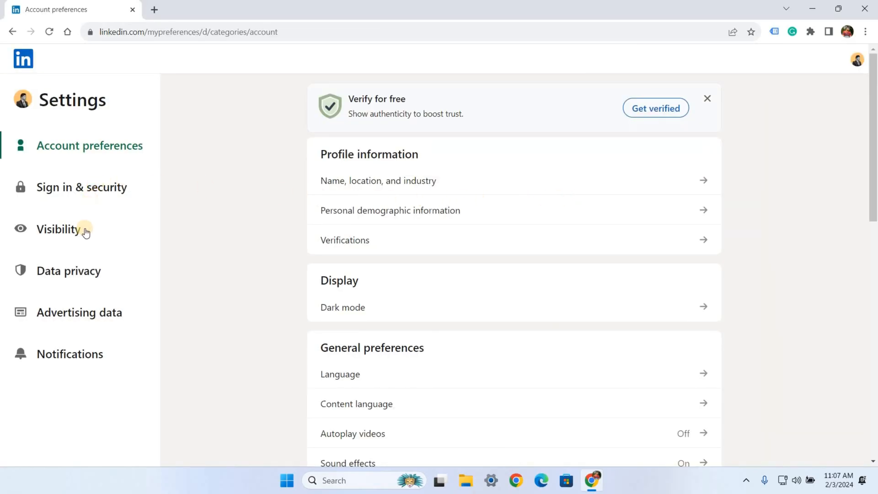
pyautogui.moveTo(68, 270)
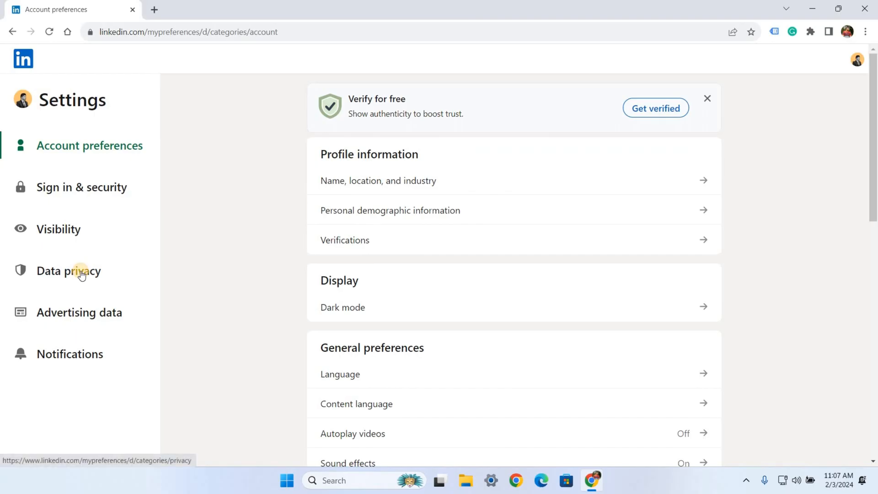
# - Open Data privacy settings and scroll to the job application and resume settings
pyautogui.click(69, 271)
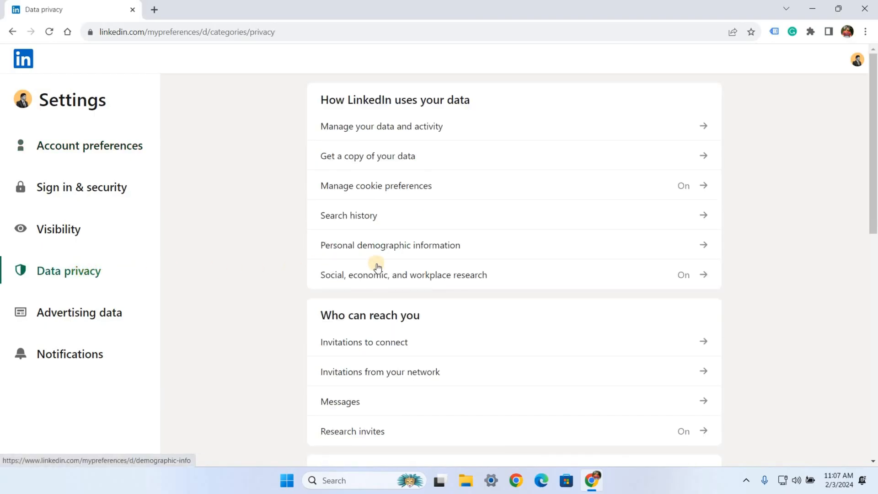
pyautogui.scroll(-3)
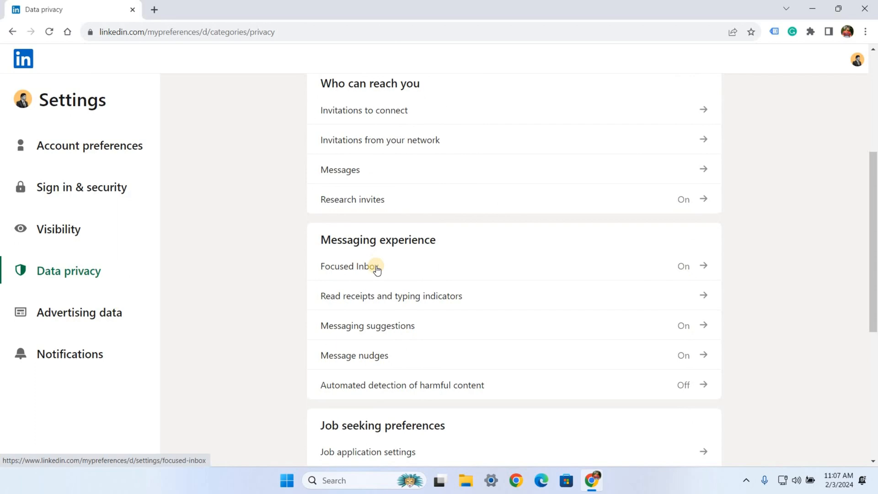
pyautogui.scroll(-3)
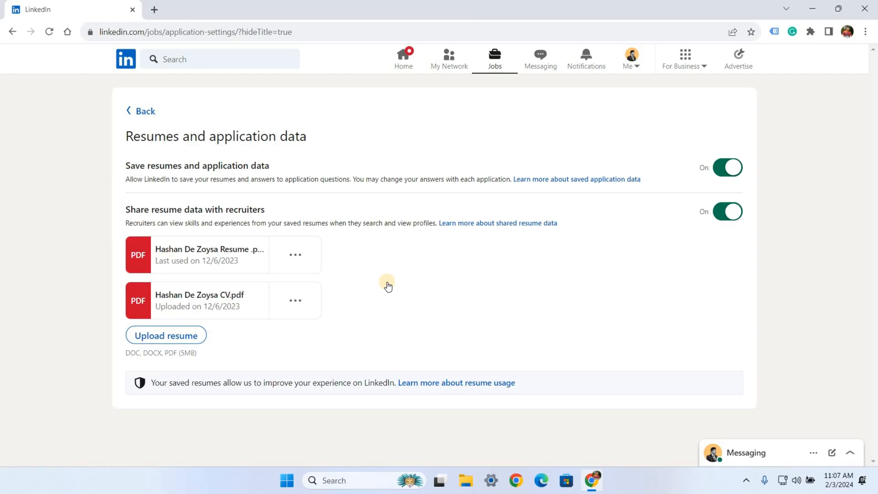
pyautogui.moveTo(346, 293)
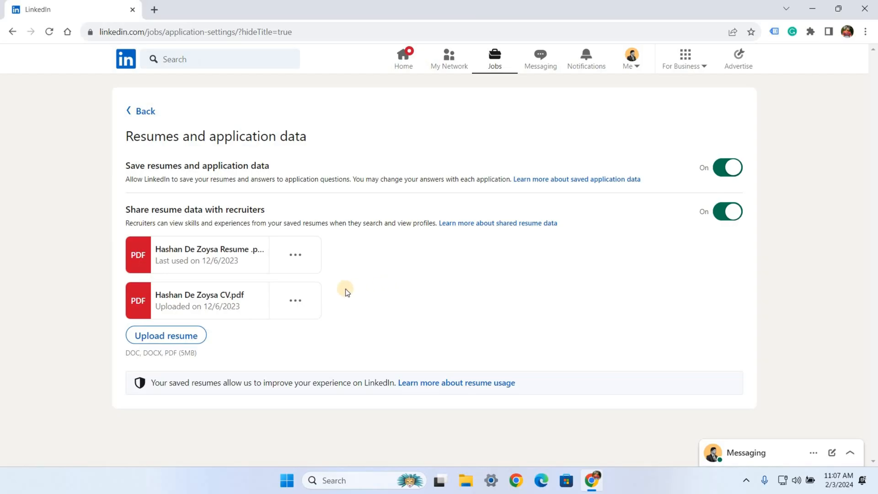
pyautogui.moveTo(294, 301)
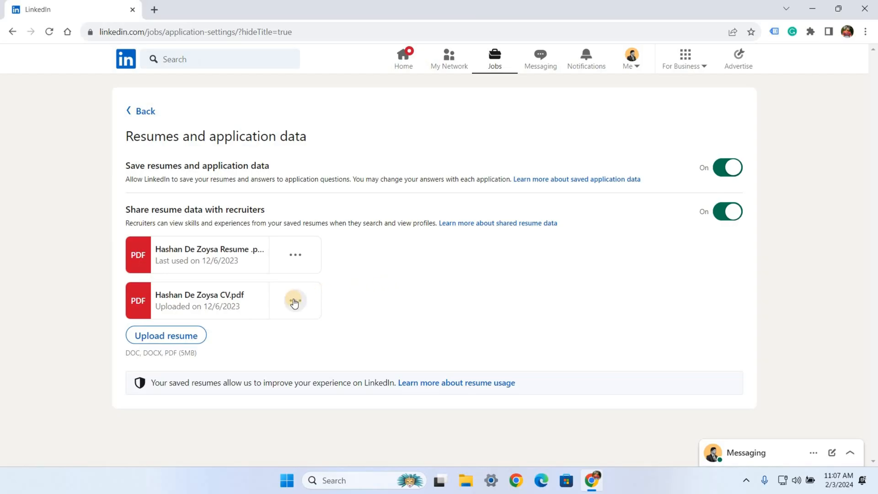
# - Delete CV.pdf from the saved resumes using its options menu
pyautogui.click(295, 301)
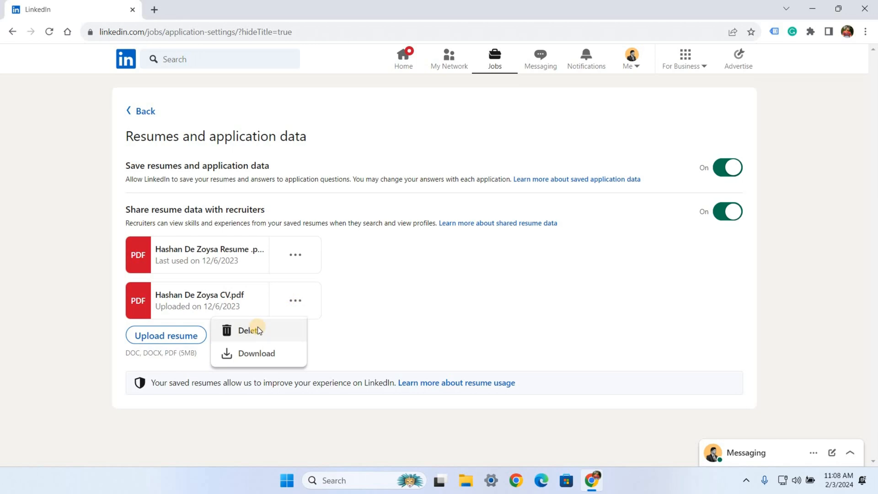
pyautogui.click(249, 330)
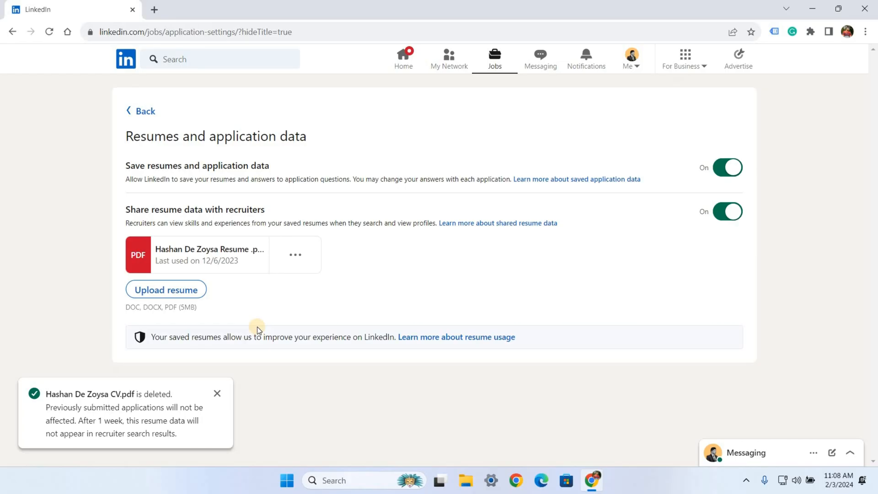
# - Upload the CV PDF from the Desktop as a new resume
pyautogui.click(166, 289)
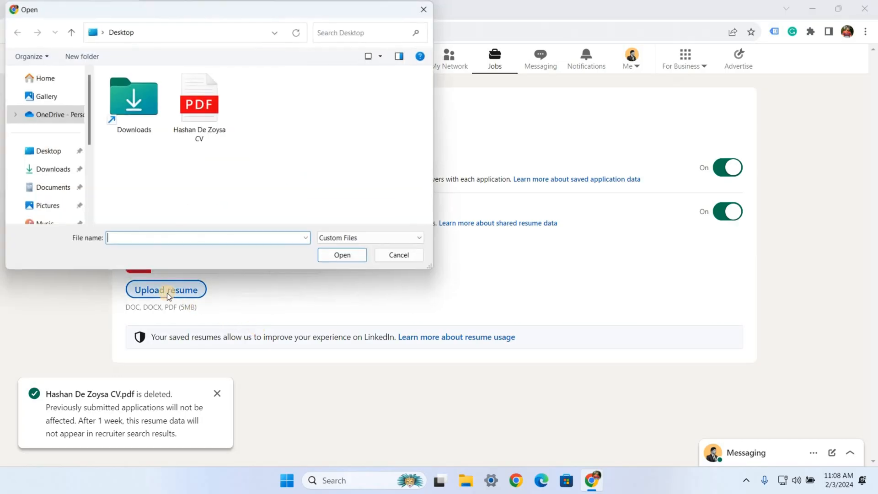
pyautogui.click(199, 98)
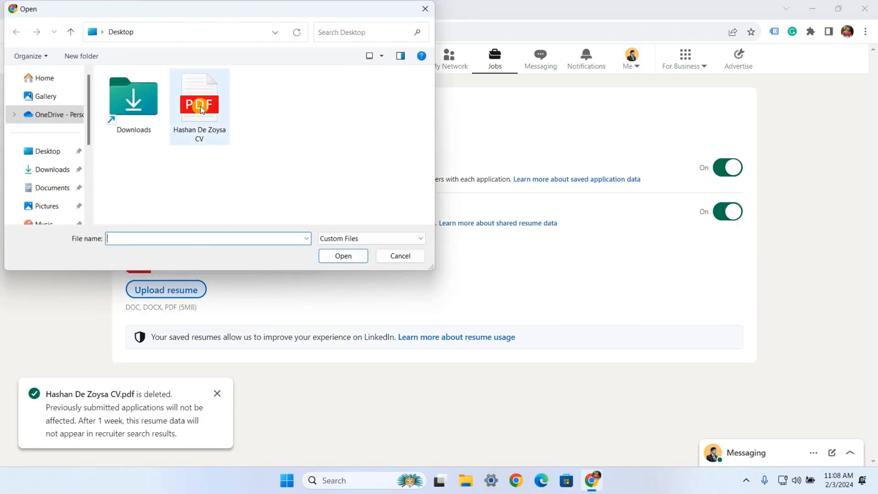
pyautogui.click(199, 98)
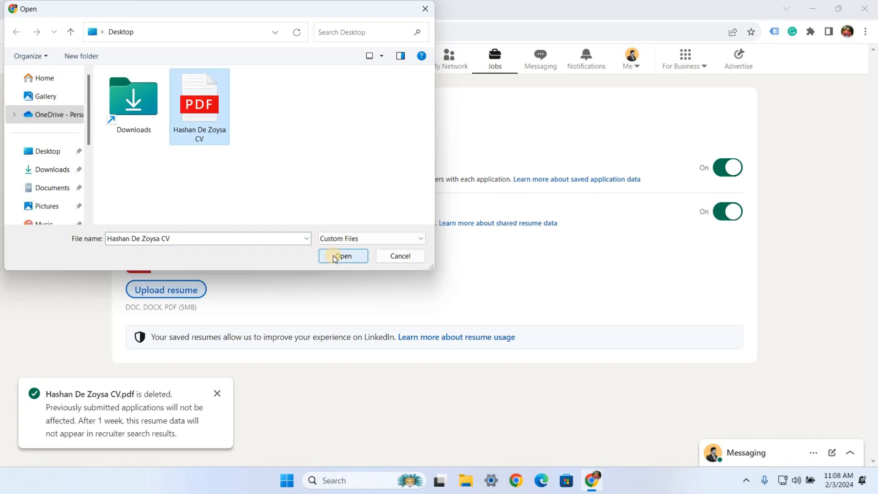
pyautogui.click(343, 256)
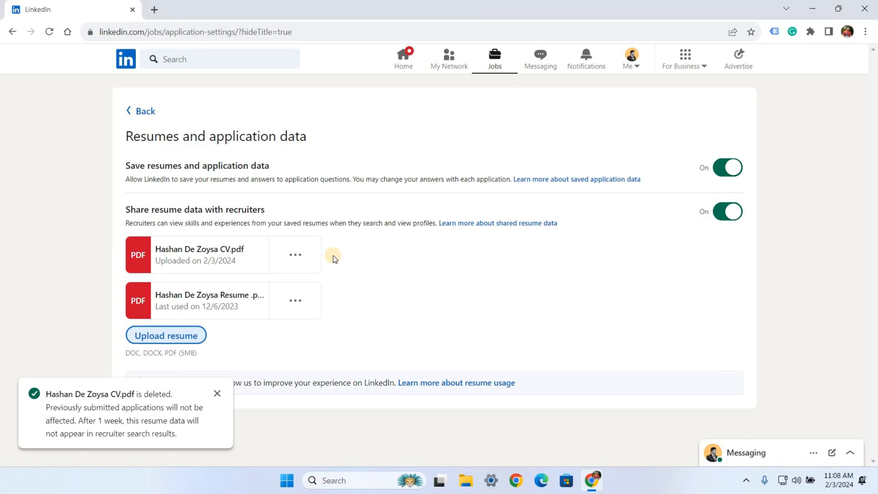
pyautogui.moveTo(332, 257)
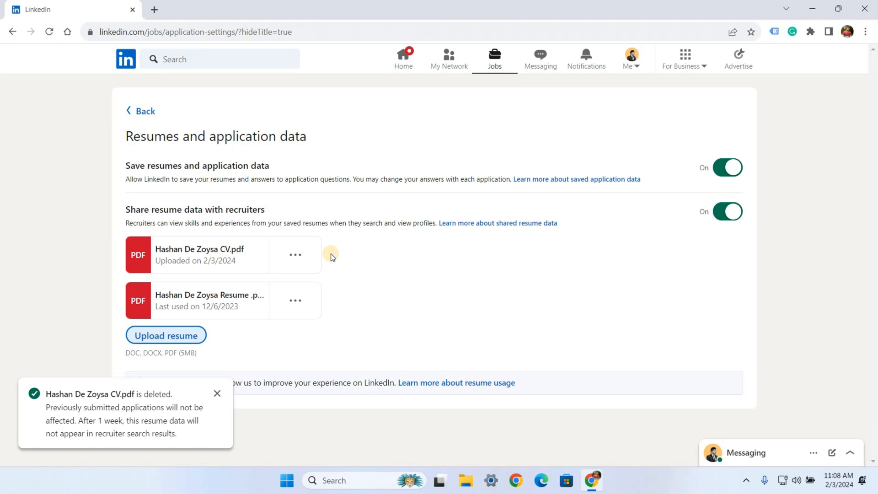
pyautogui.moveTo(345, 251)
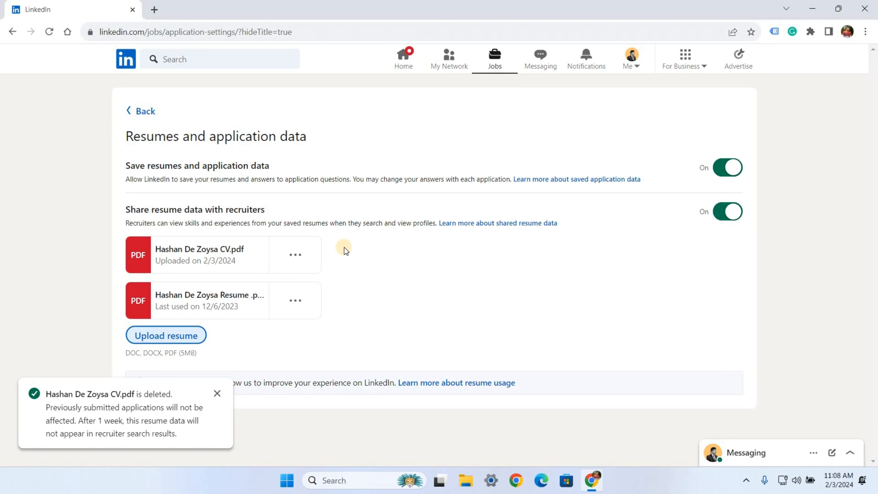
pyautogui.moveTo(495, 58)
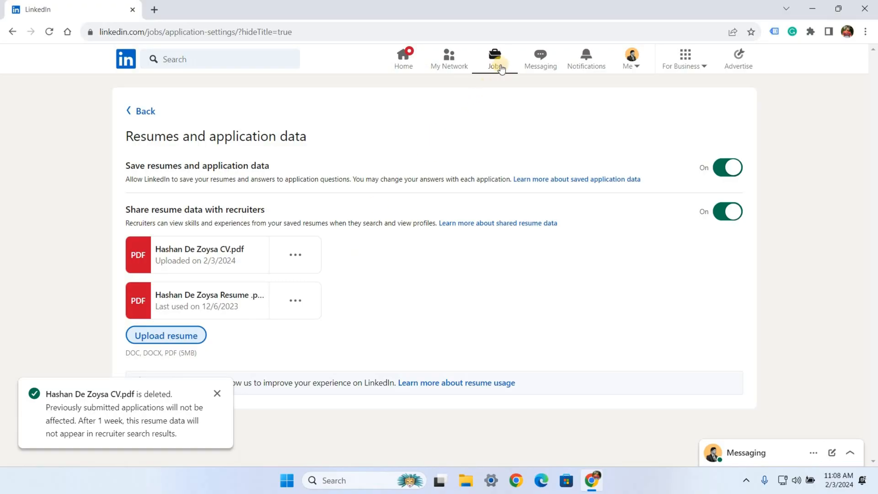